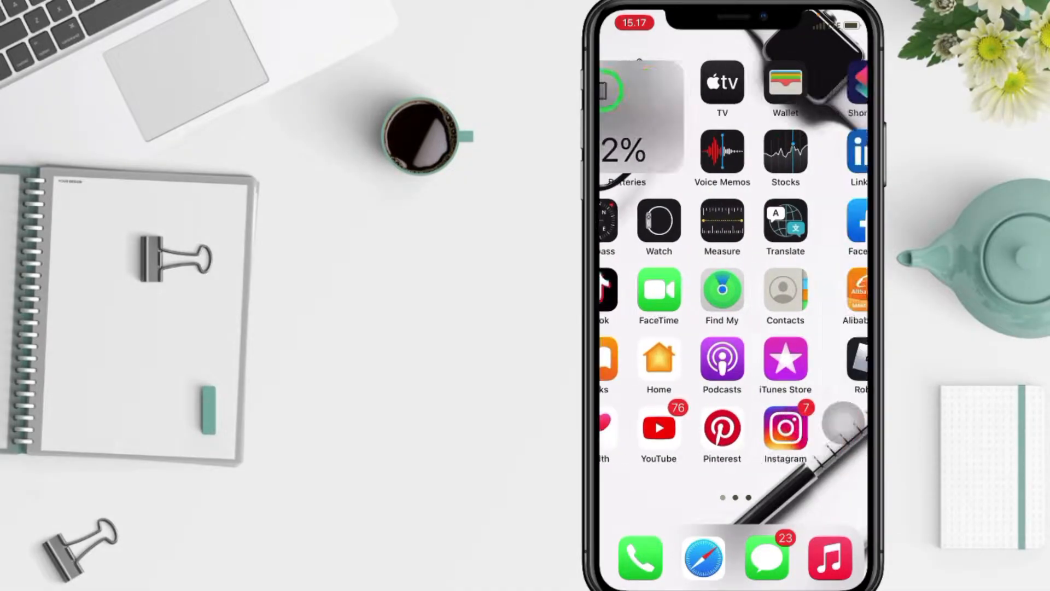
- Swipe to the home screen page showing WEBTOON alongside CapCut, Spotify and Discord
scroll("left", 3)
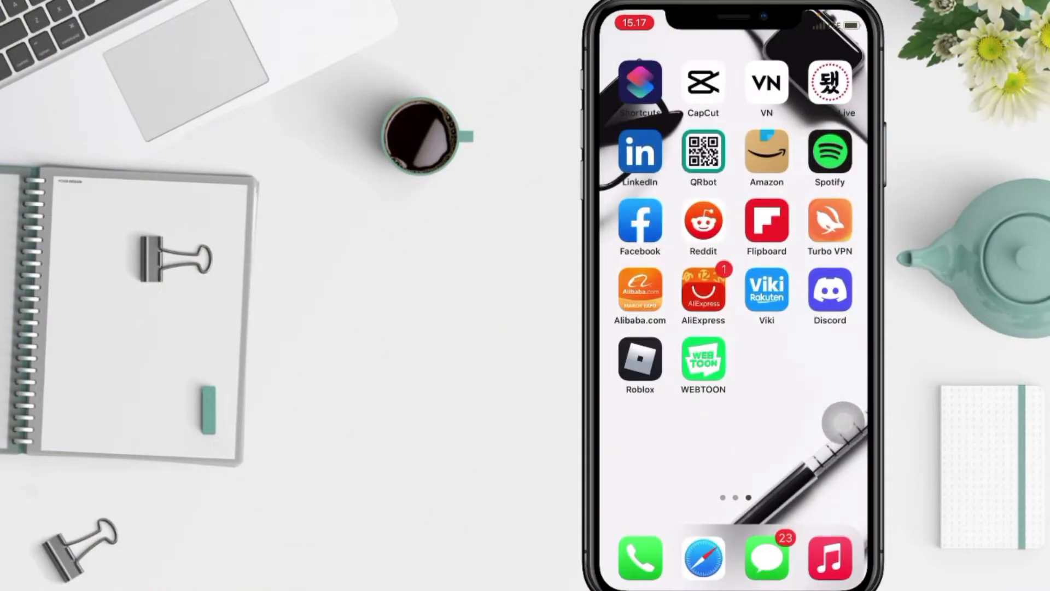
- Launch WEBTOON and go to its More page with coins, Search and Settings
left_click(703, 359)
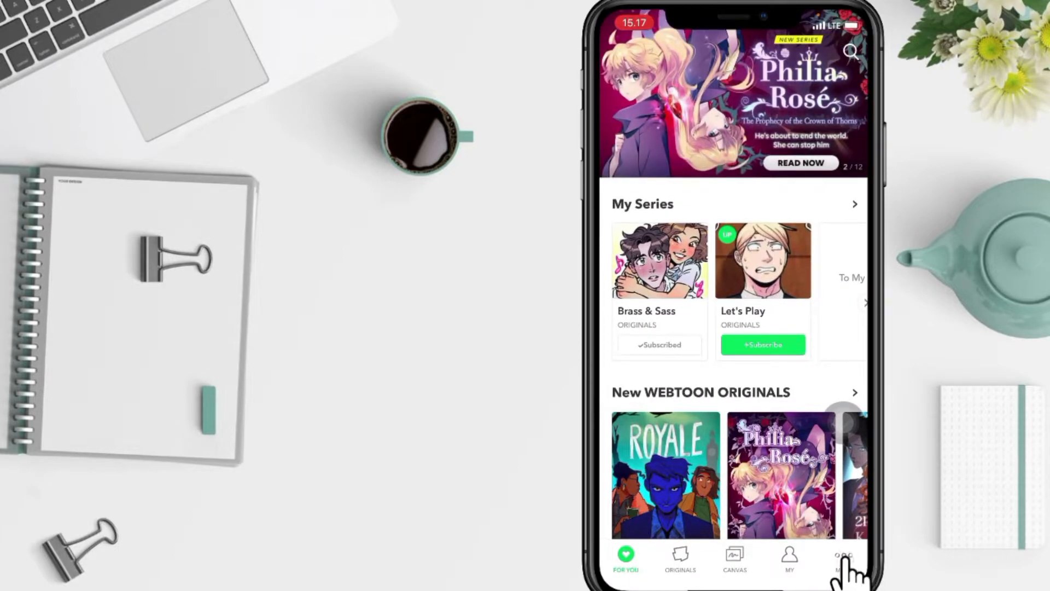
left_click(843, 559)
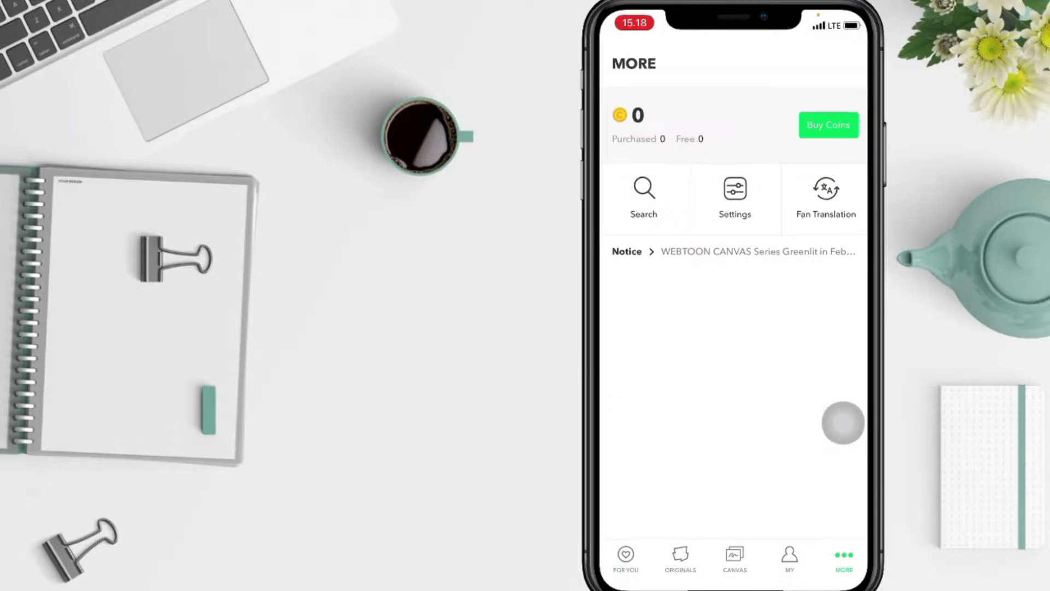
- In Settings' Notifications list, switch off the Replies and Top Comment notifications
left_click(734, 195)
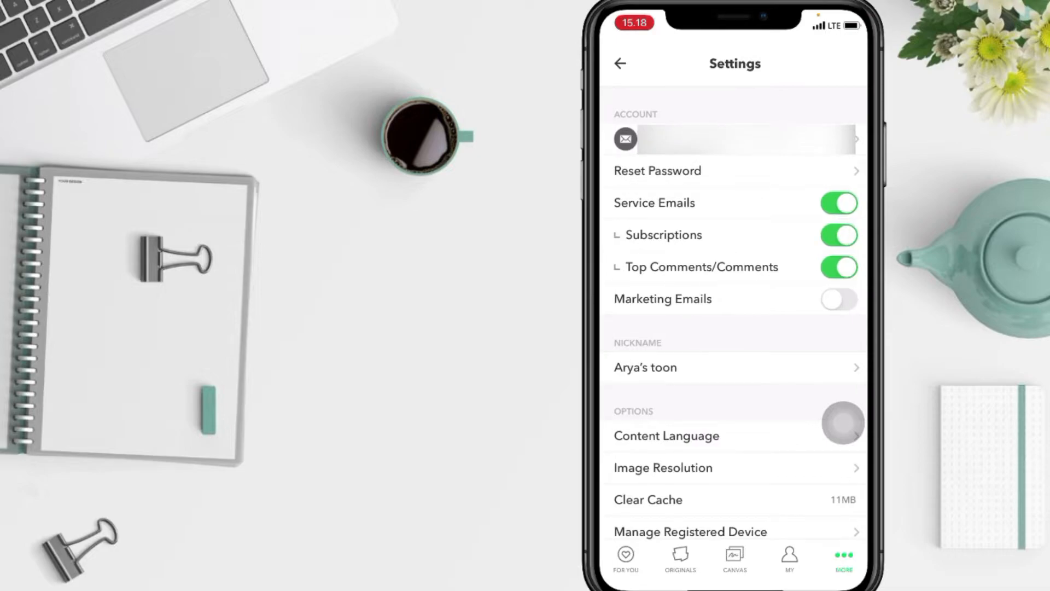
scroll("down", 3)
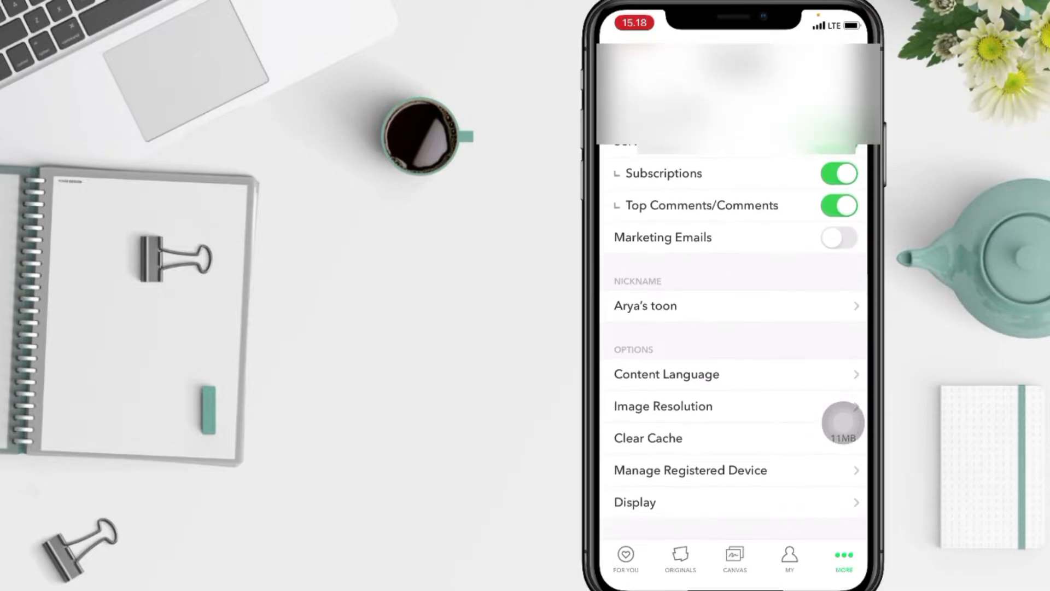
scroll("down", 3)
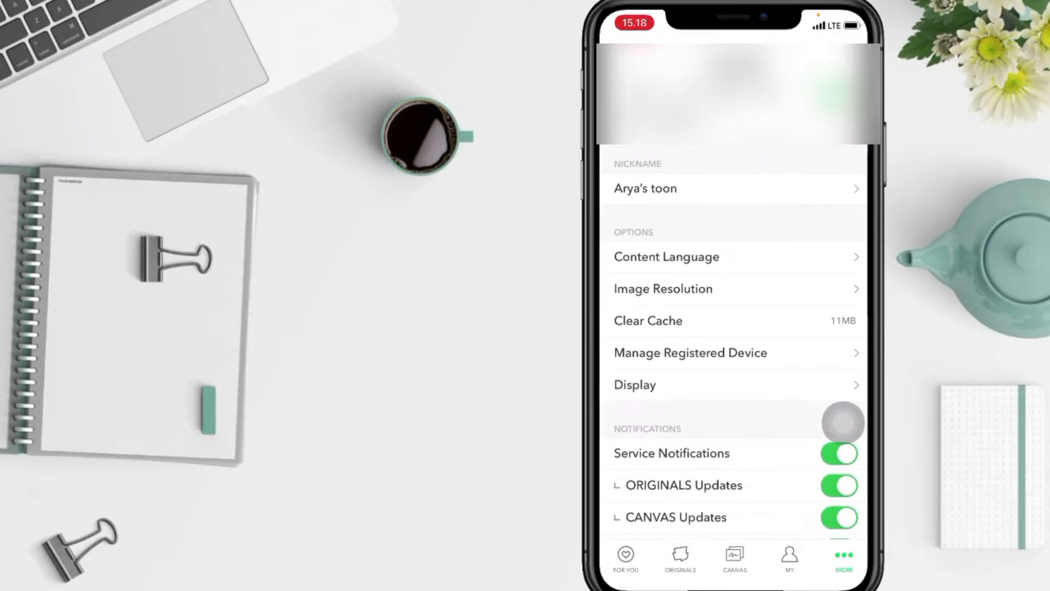
scroll("down", 3)
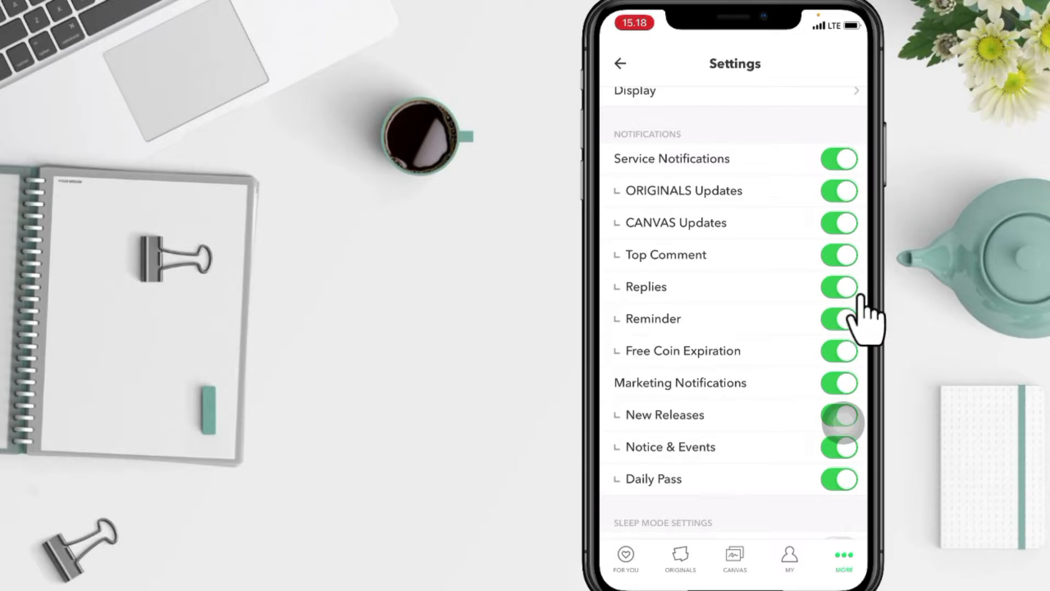
left_click(839, 287)
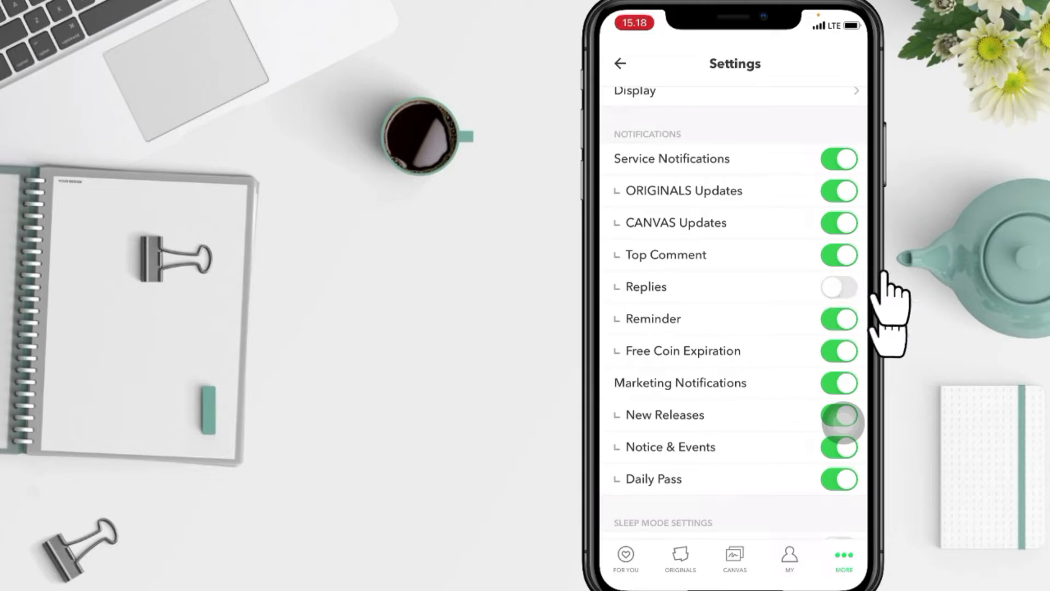
left_click(839, 255)
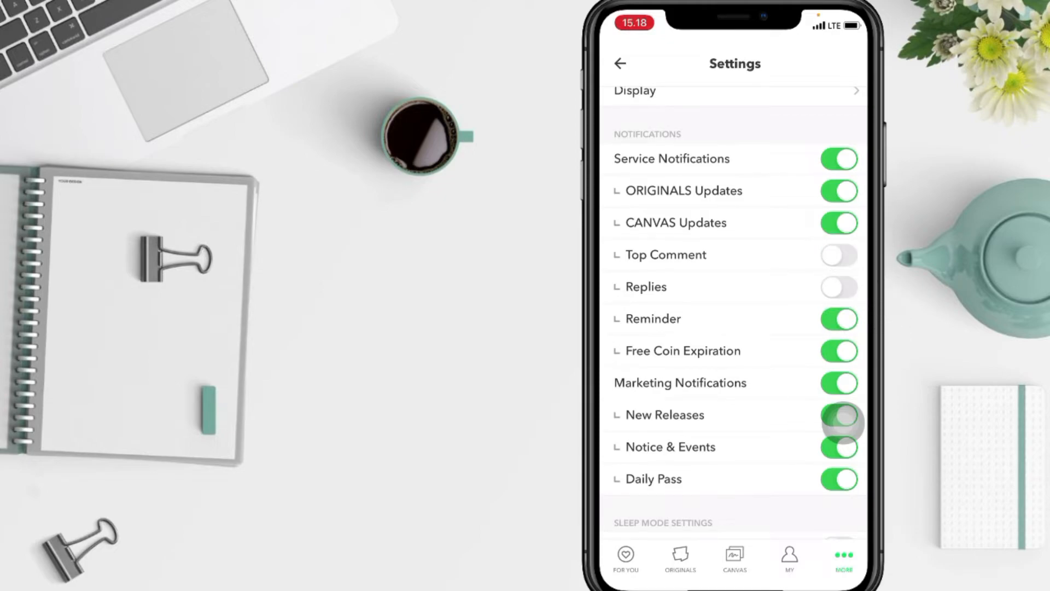
- Switch on Marketing Emails under Account, enabling the New/Events emails option
scroll("down", 3)
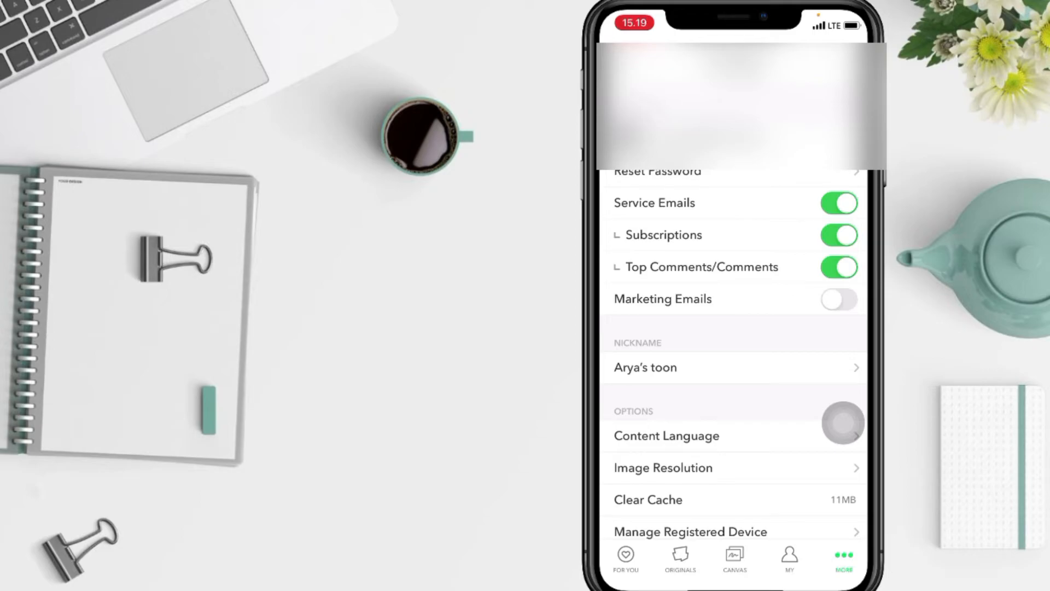
left_click(839, 298)
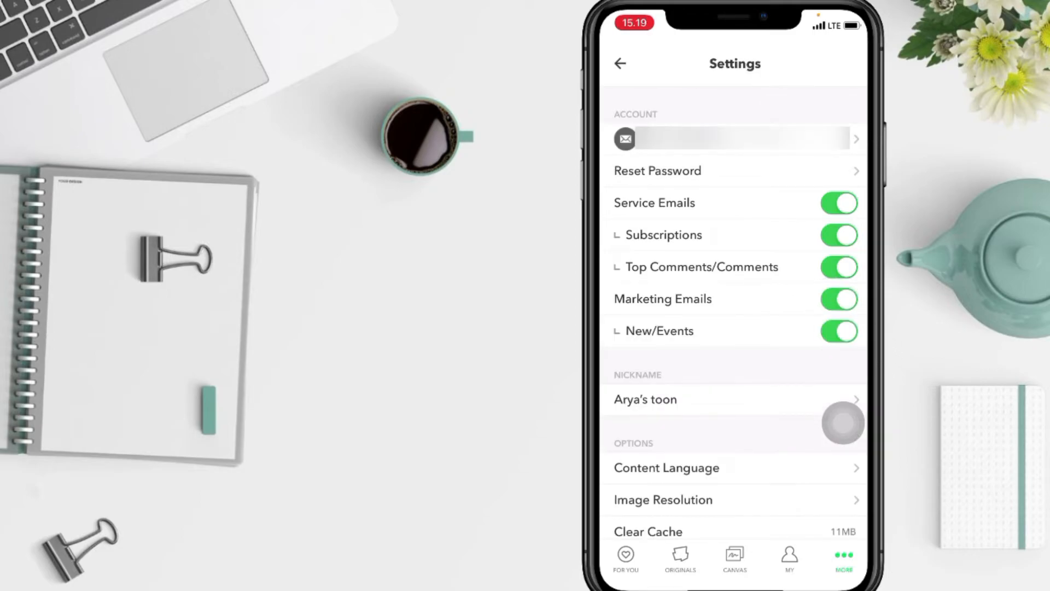